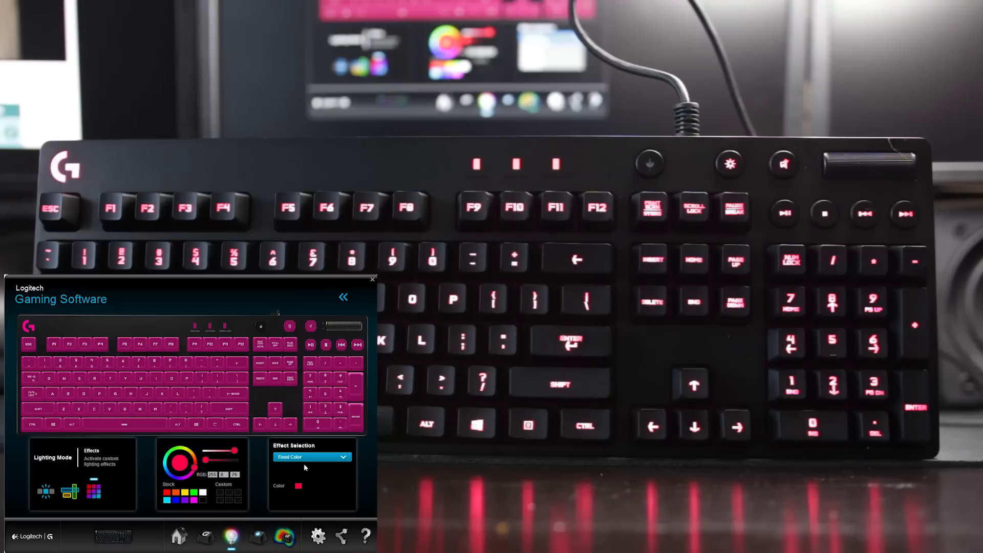
# Step: Preview Star Effect and Color Wave, then apply Key Press and adjust its speed
pyautogui.click(312, 456)
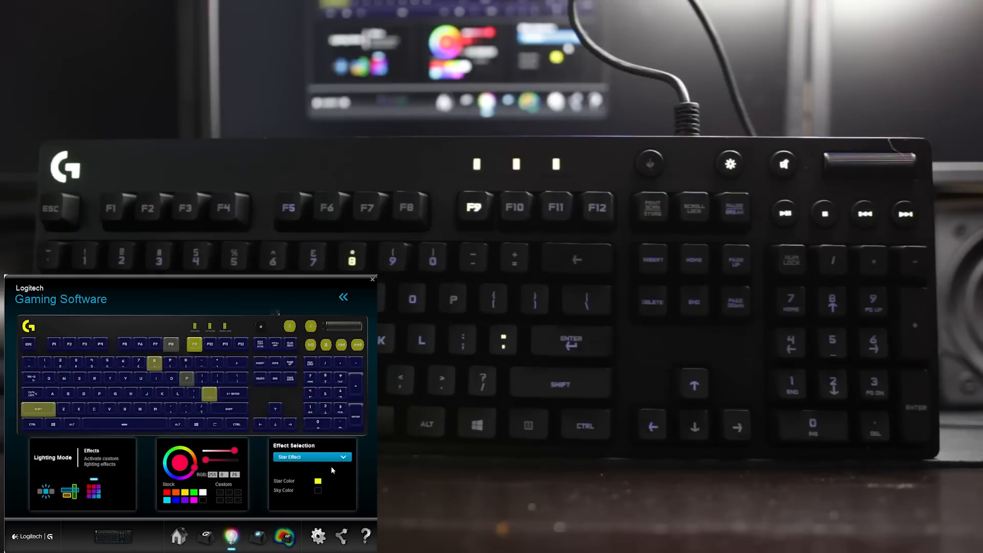
pyautogui.click(312, 456)
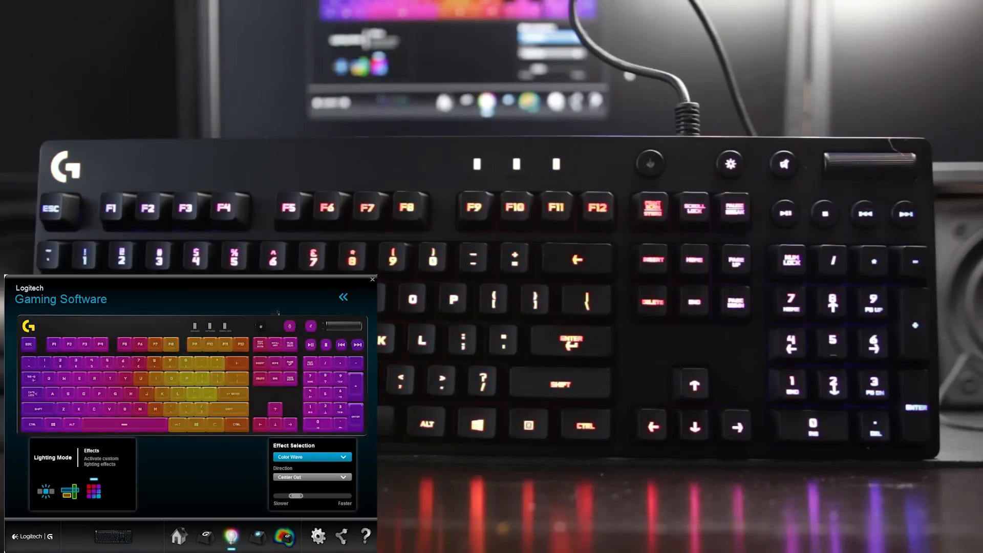
pyautogui.click(310, 457)
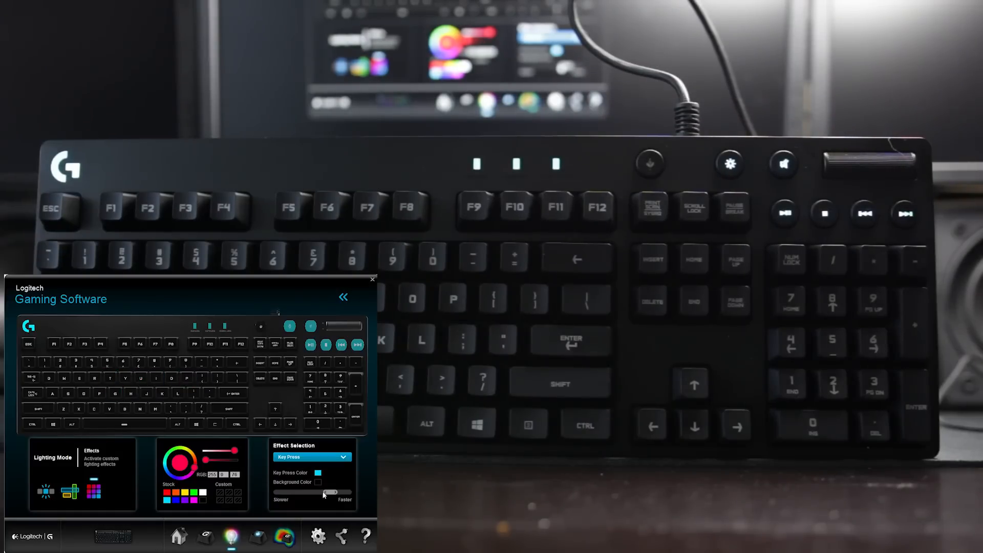
pyautogui.click(343, 297)
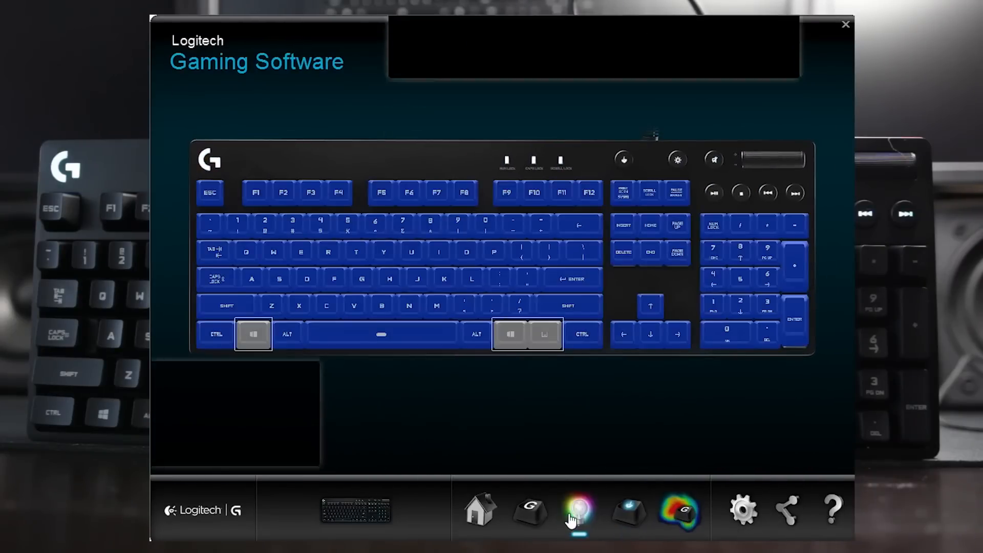
pyautogui.click(577, 510)
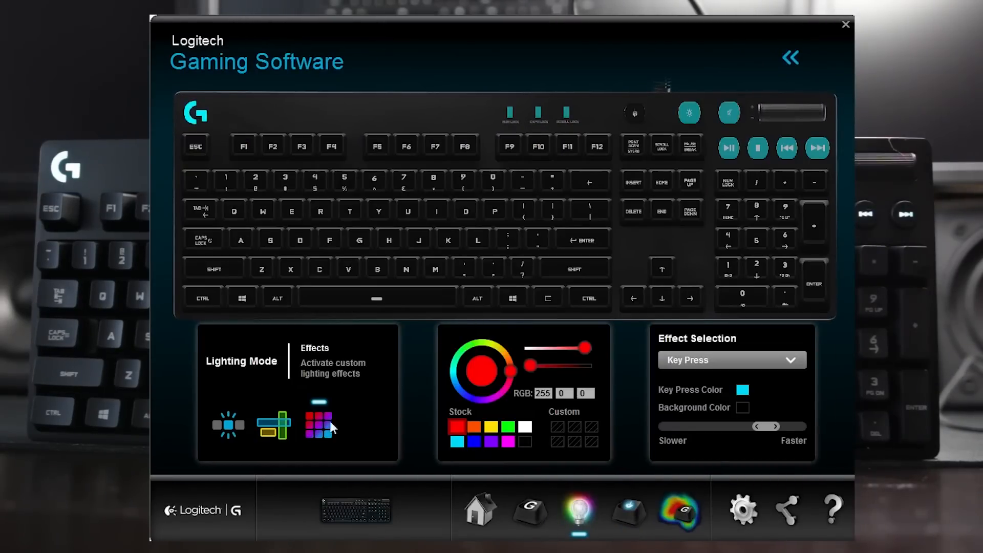
# Step: Switch the keyboard lighting to Zones mode, then to per-key Freestyle mode
pyautogui.click(273, 426)
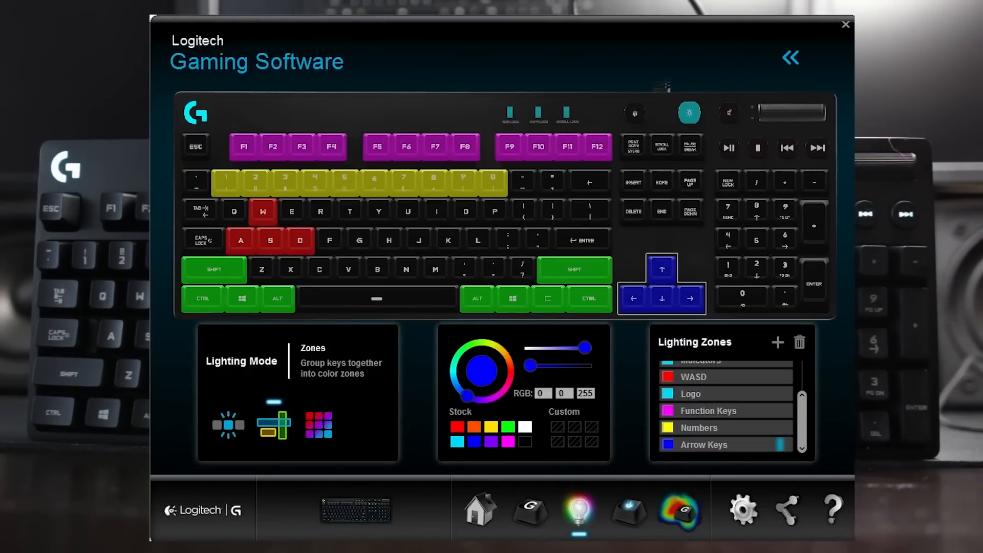
pyautogui.moveTo(797, 245)
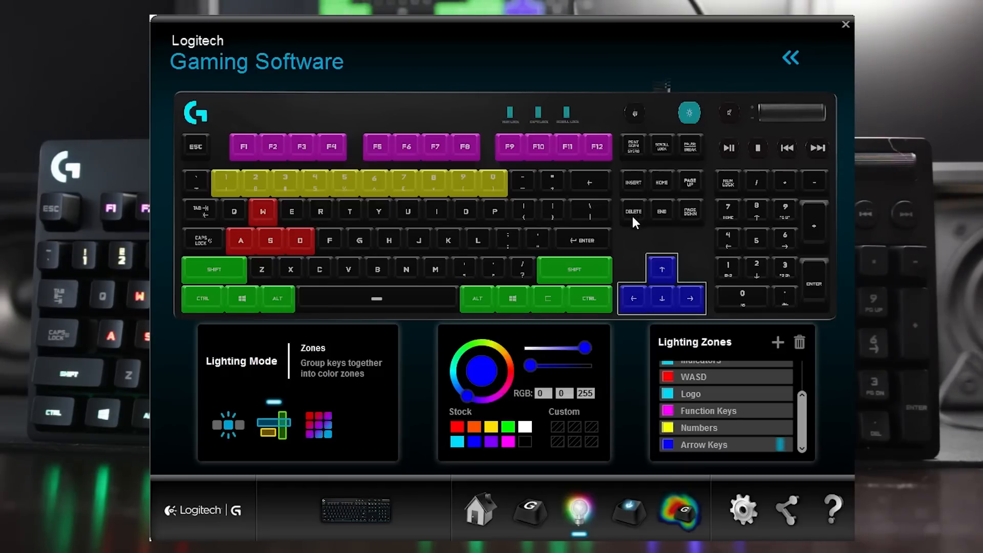
pyautogui.click(227, 425)
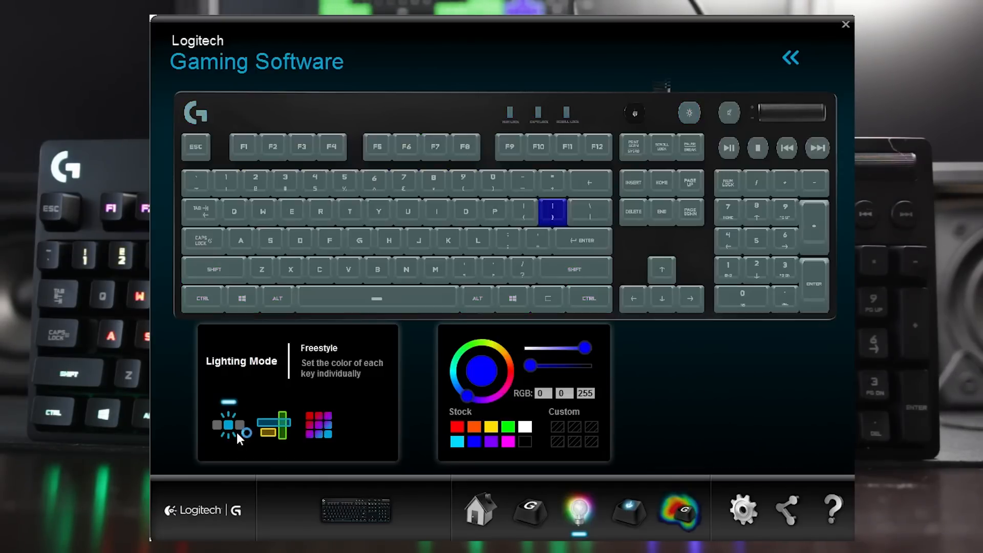